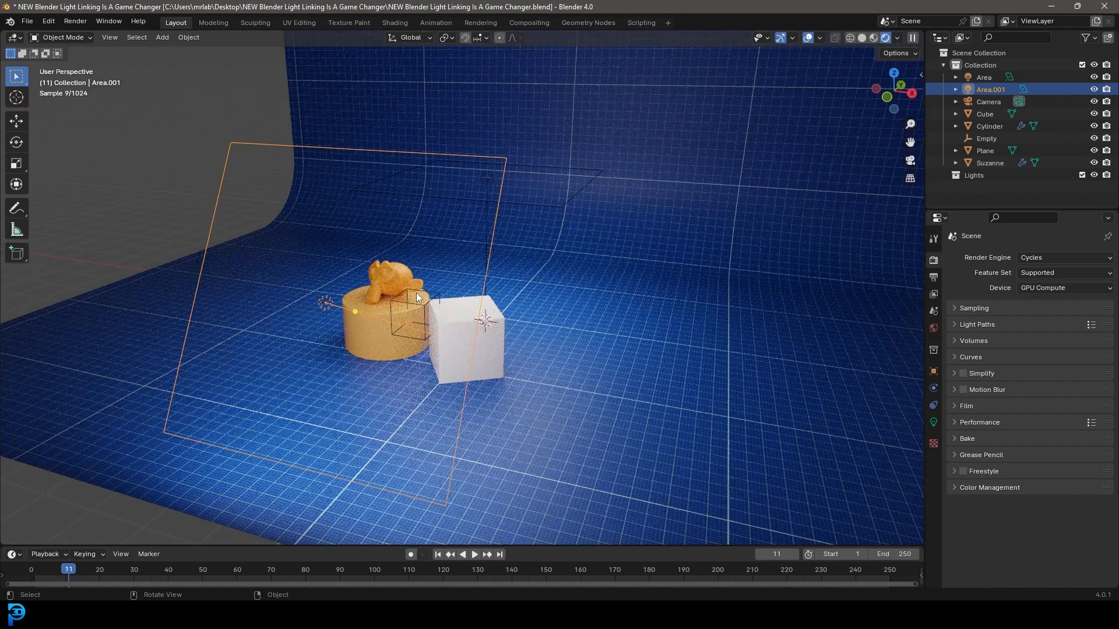
Step: Create a new empty light linking collection for the Area light and begin renaming it
{"action": "key", "text": "z"}
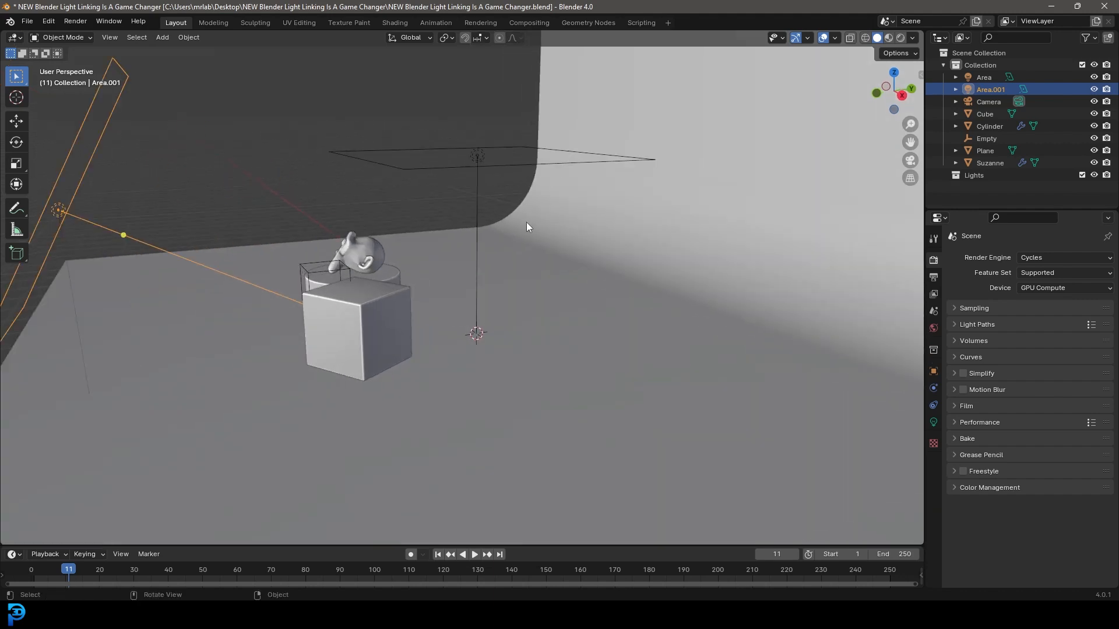
{"action": "mouse_move", "coordinate": [515, 327]}
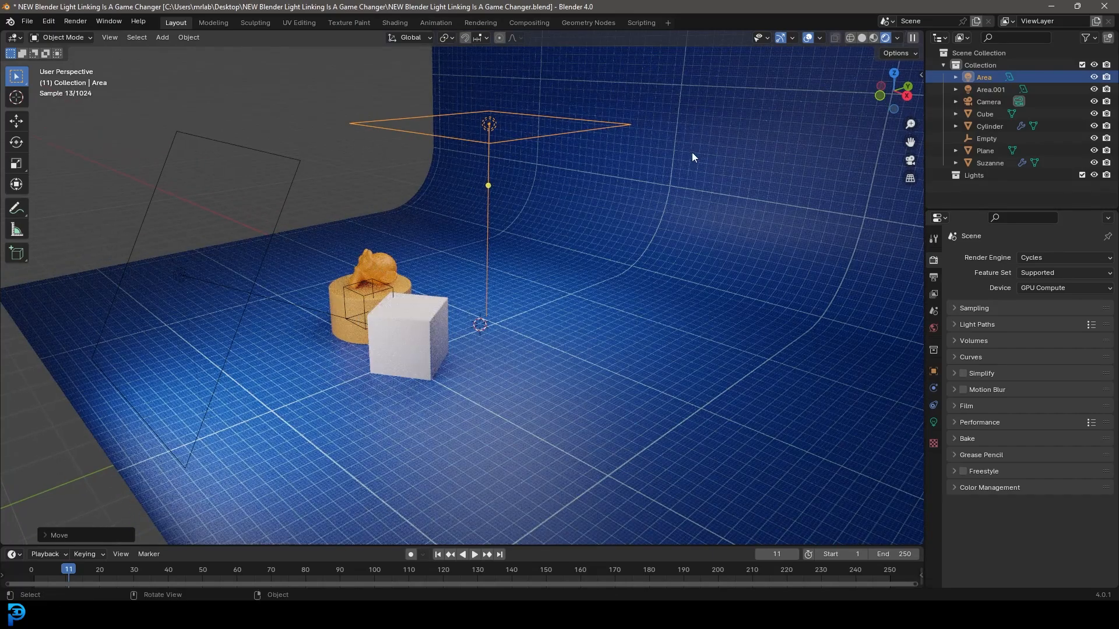
{"action": "mouse_move", "coordinate": [316, 296]}
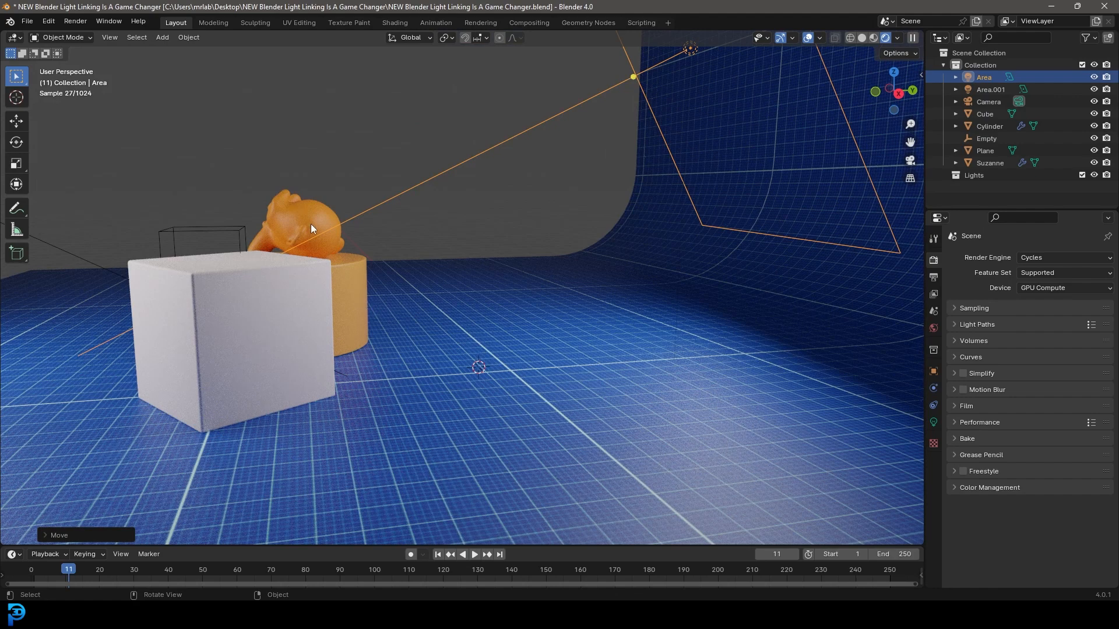
{"action": "key", "text": "KP_0"}
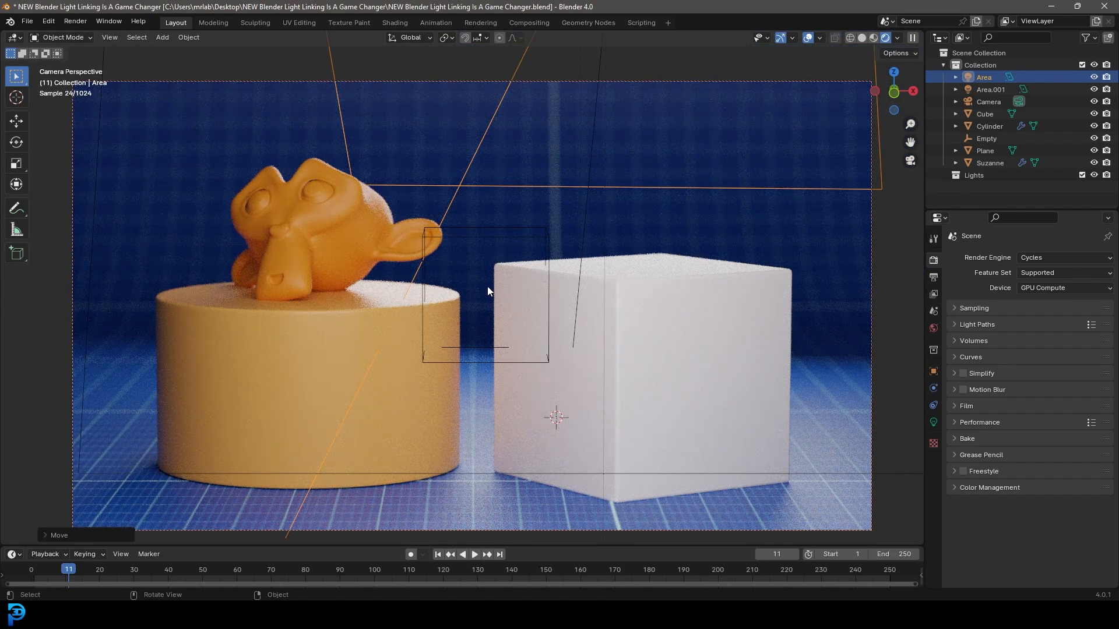
{"action": "left_click_drag", "start_coordinate": [485, 285], "coordinate": [524, 200]}
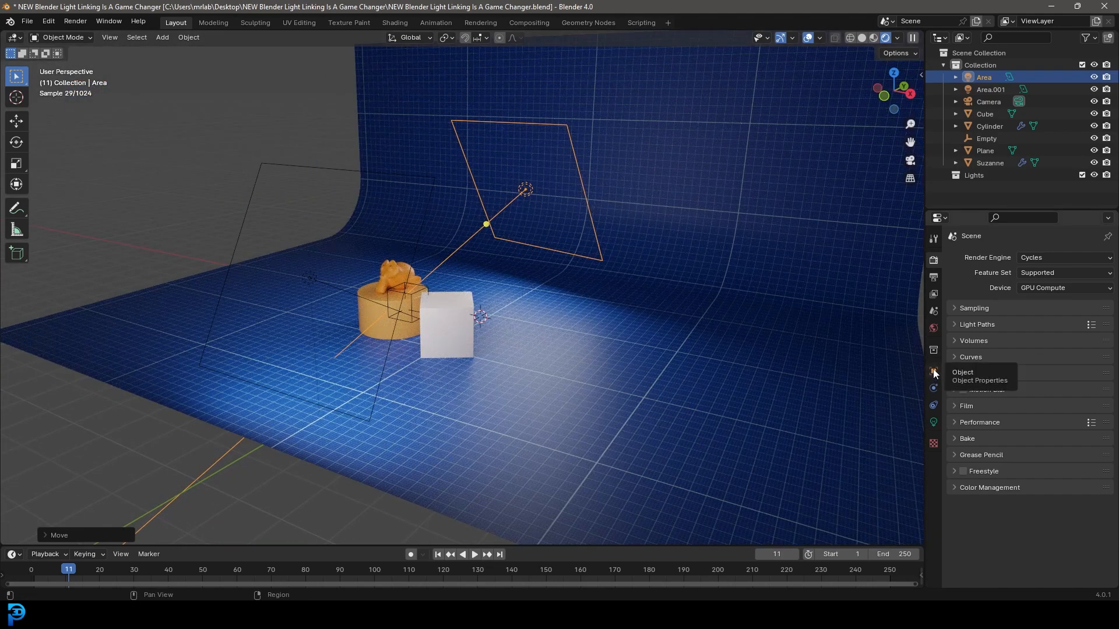
{"action": "left_click", "coordinate": [932, 371]}
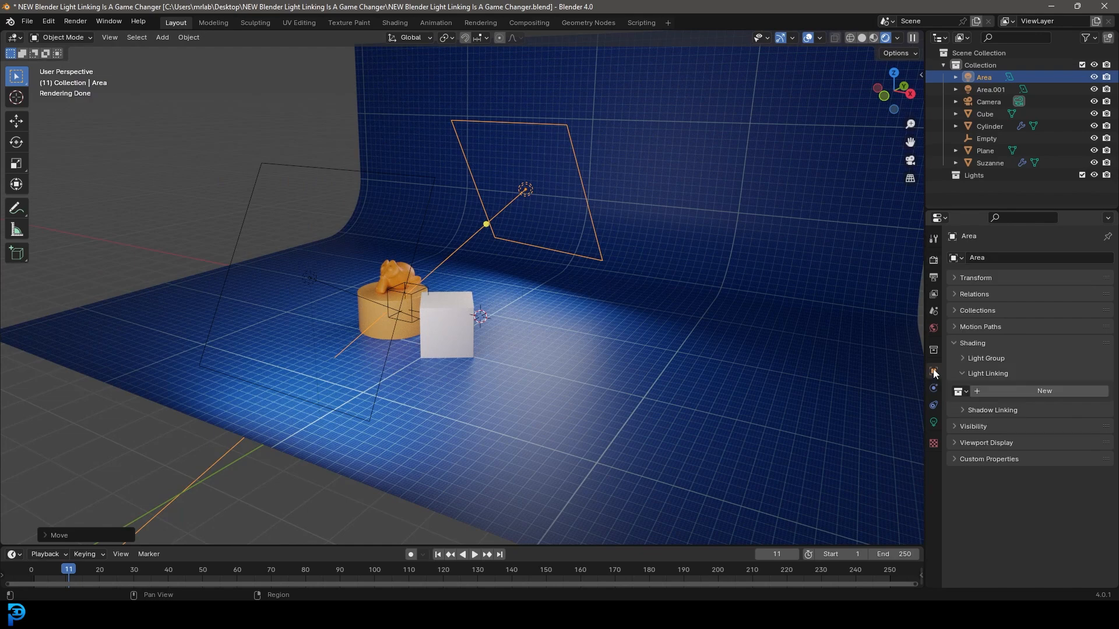
{"action": "mouse_move", "coordinate": [934, 371]}
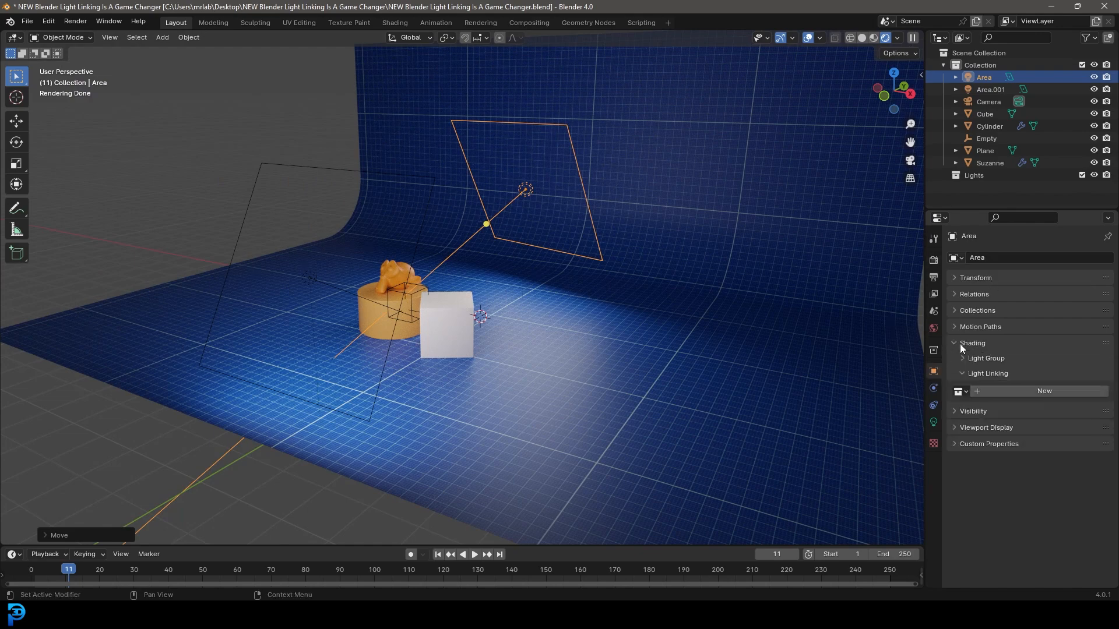
{"action": "left_click", "coordinate": [963, 373]}
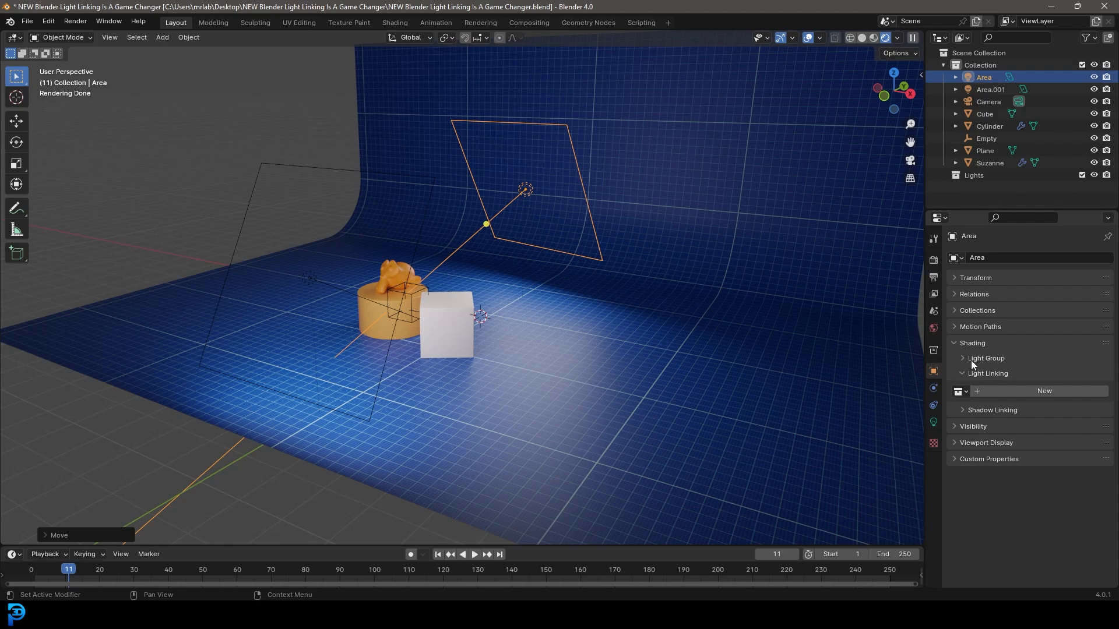
{"action": "mouse_move", "coordinate": [962, 378]}
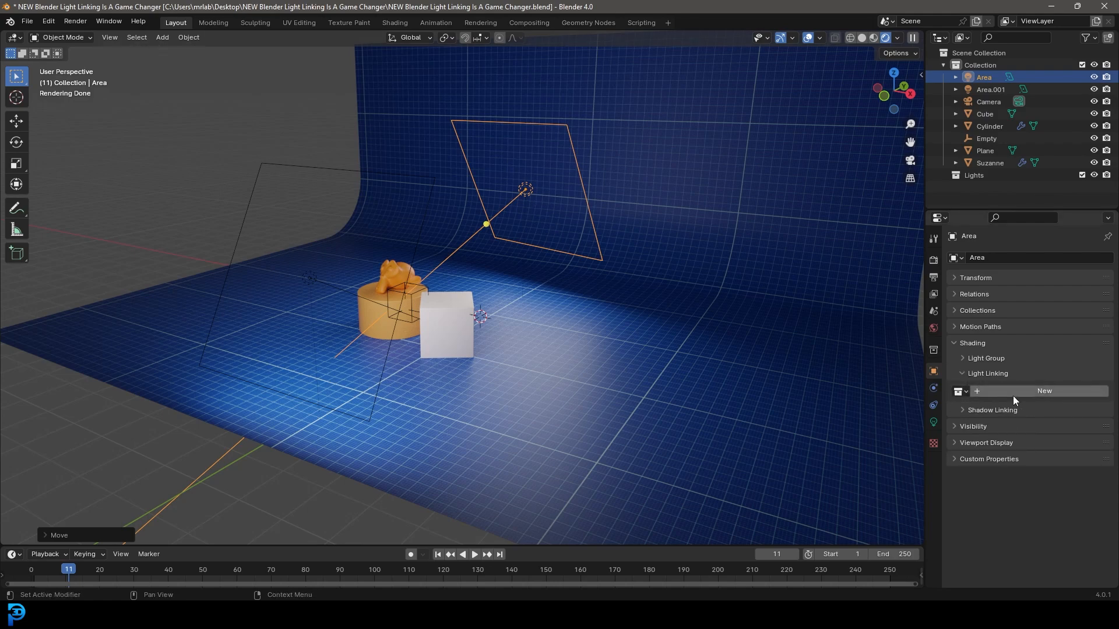
{"action": "left_click", "coordinate": [1044, 391]}
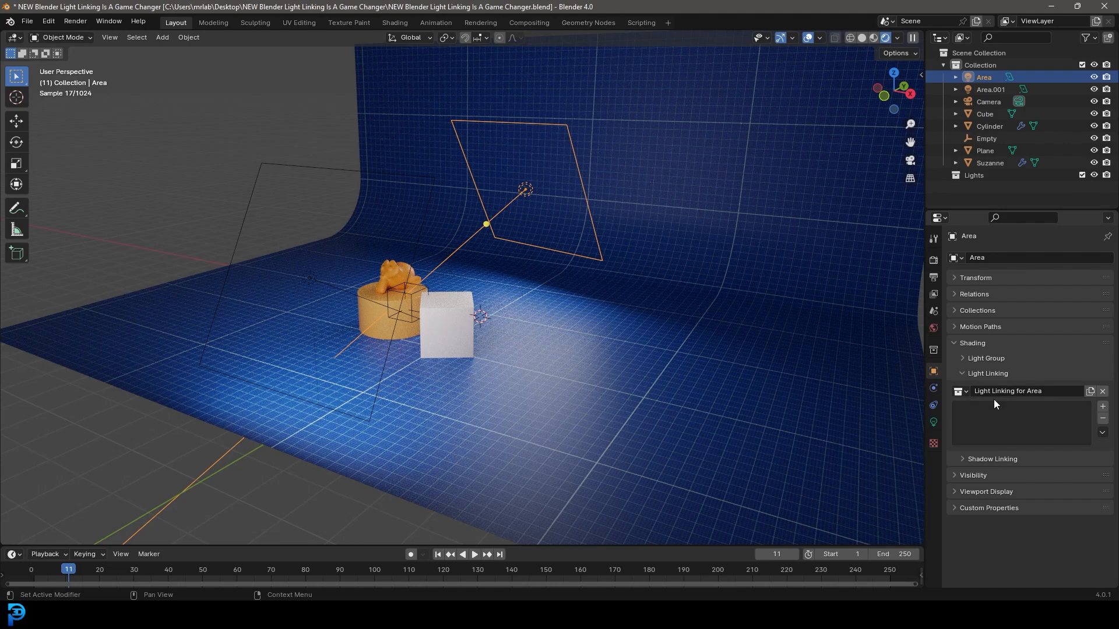
{"action": "double_click", "coordinate": [1008, 390]}
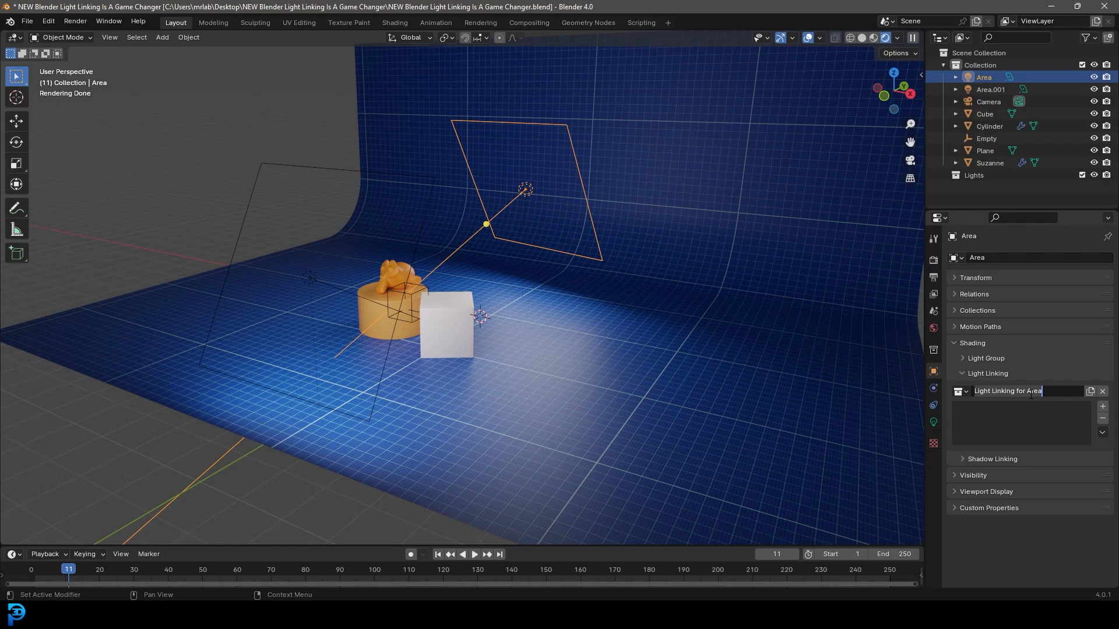
Step: Name the collection 'light link example', add Cylinder, Suzanne and Cube, then select Area.001
{"action": "type", "text": "light li"}
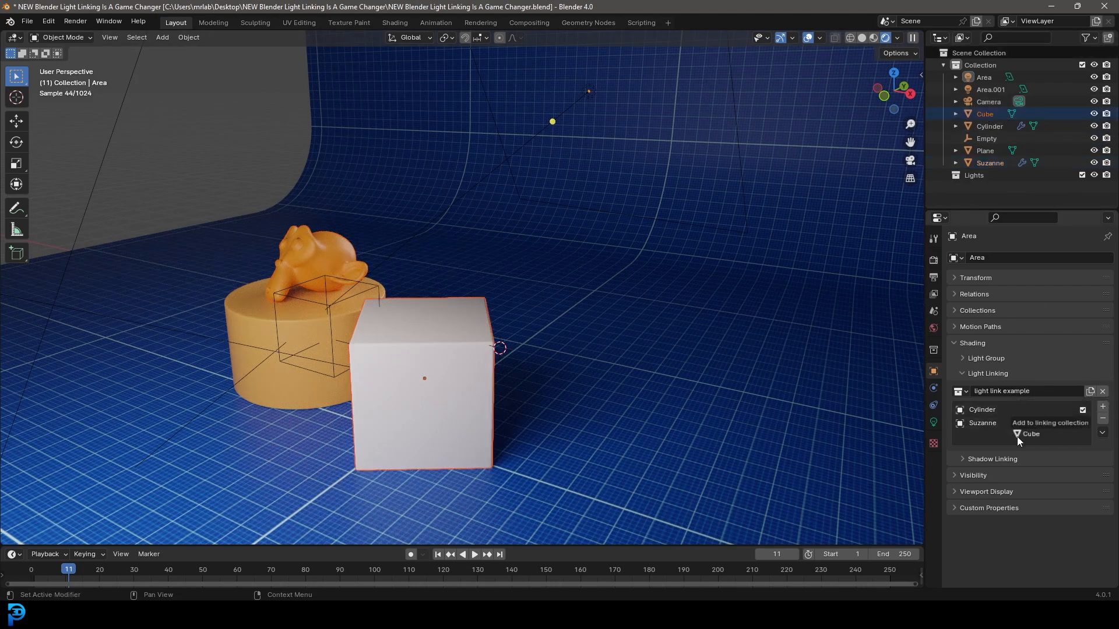
{"action": "left_click", "coordinate": [1029, 434]}
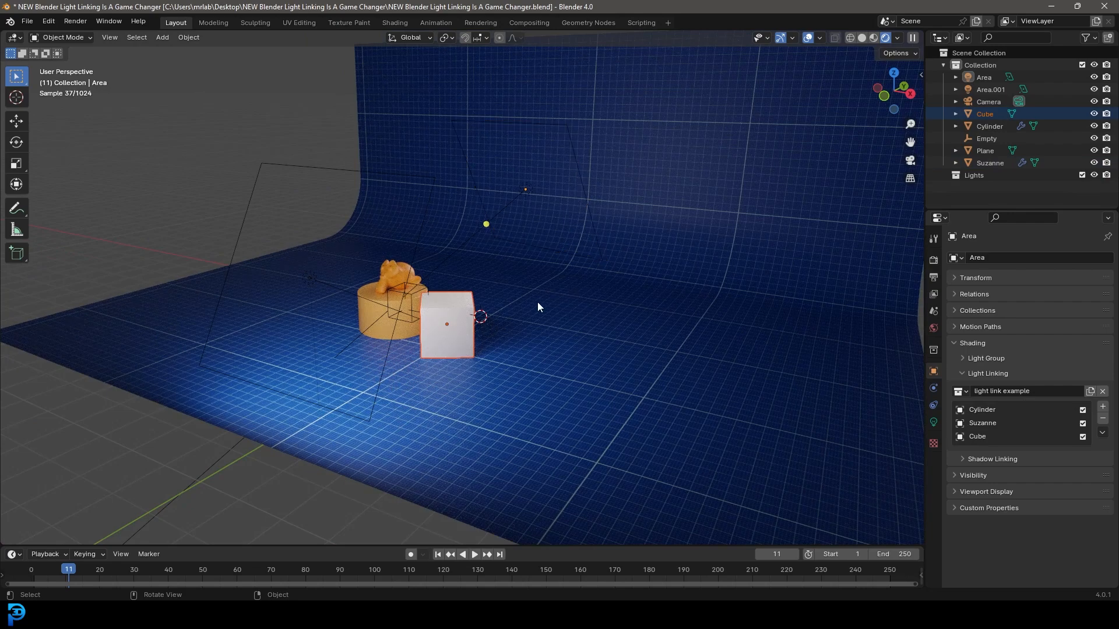
{"action": "left_click", "coordinate": [990, 89]}
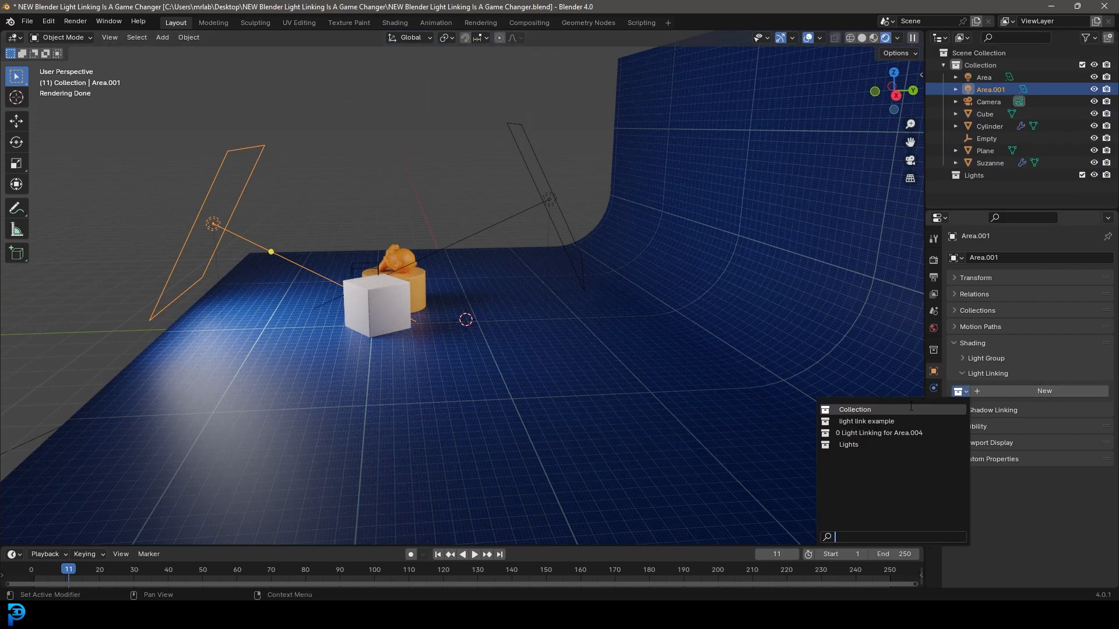
{"action": "mouse_move", "coordinate": [866, 421]}
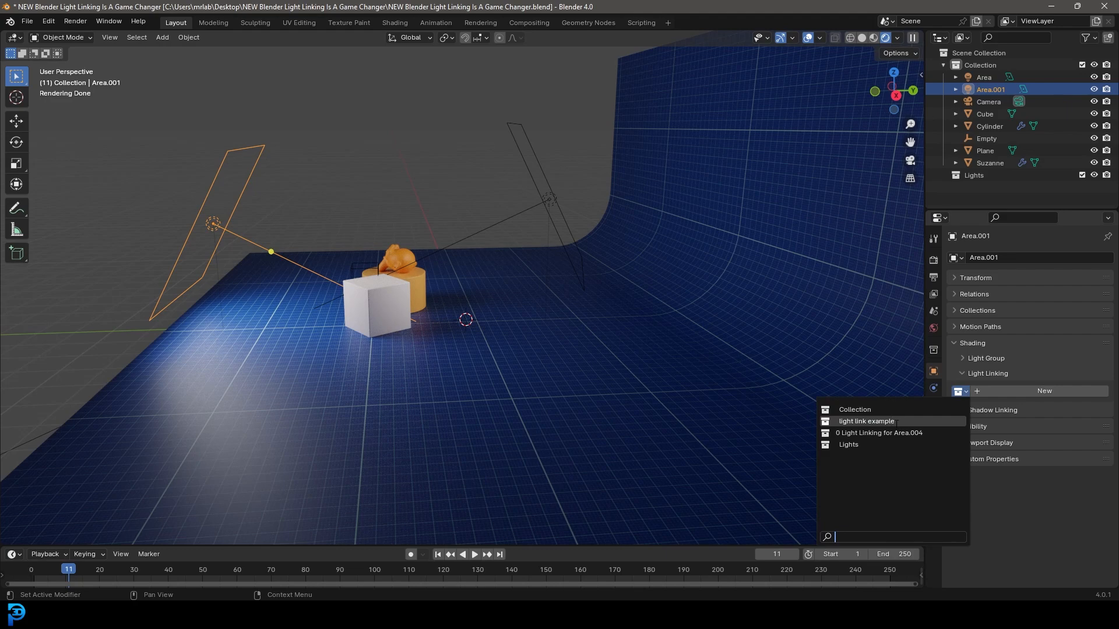
Step: Assign the existing 'light link example' collection to Area.001's light linking
{"action": "left_click", "coordinate": [865, 421]}
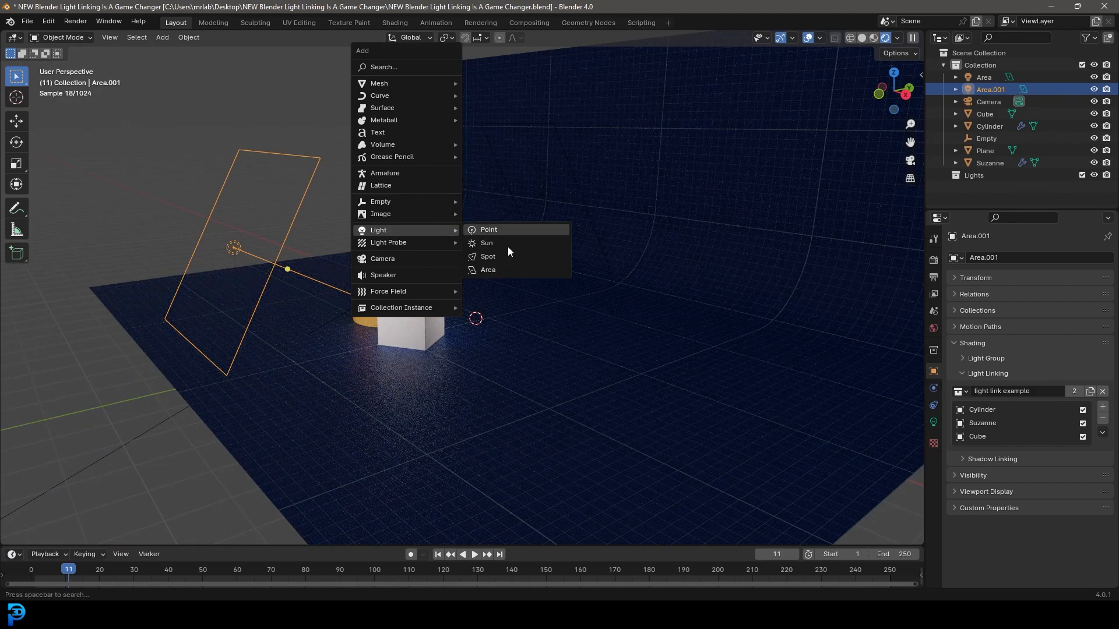
Step: Add area light Area.002 above the props, then select back lights Area and Area.001
{"action": "left_click", "coordinate": [488, 229]}
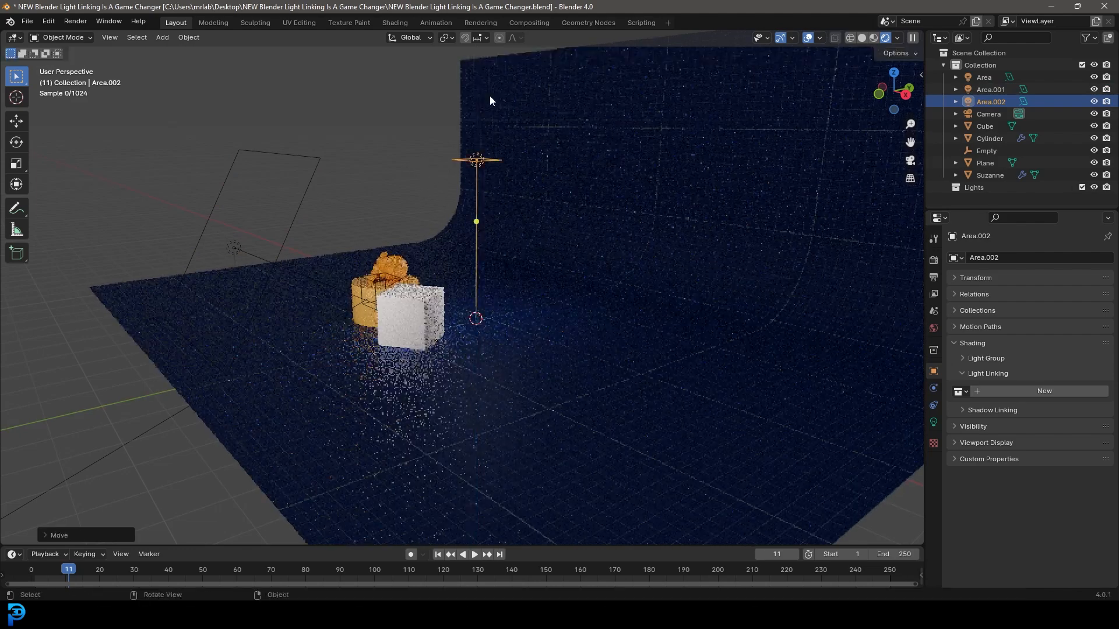
{"action": "left_click", "coordinate": [933, 423]}
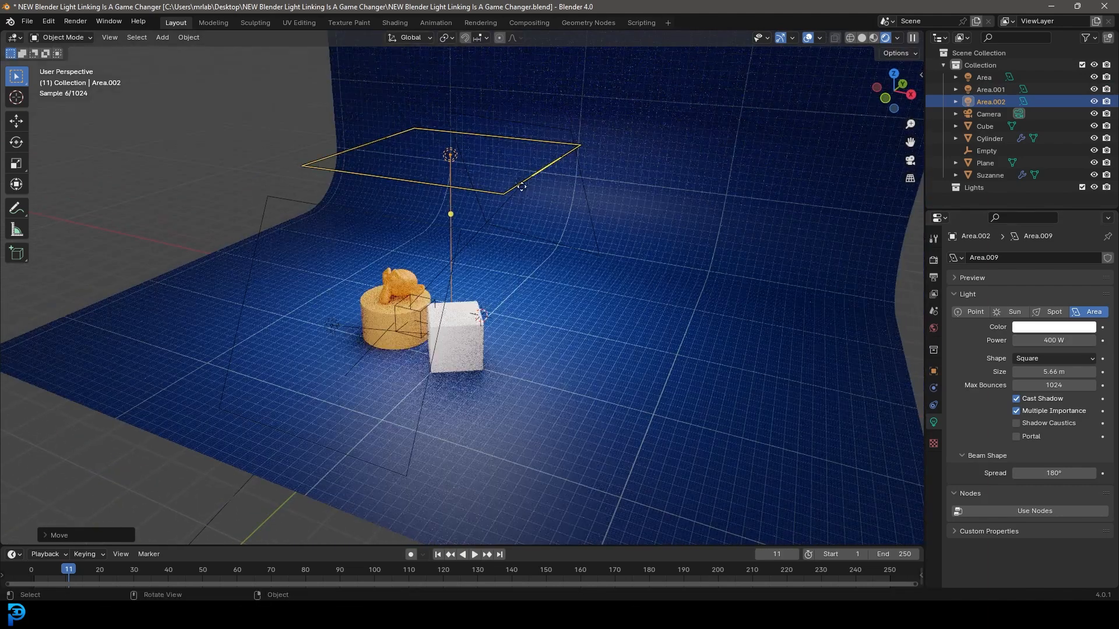
{"action": "left_click", "coordinate": [984, 77]}
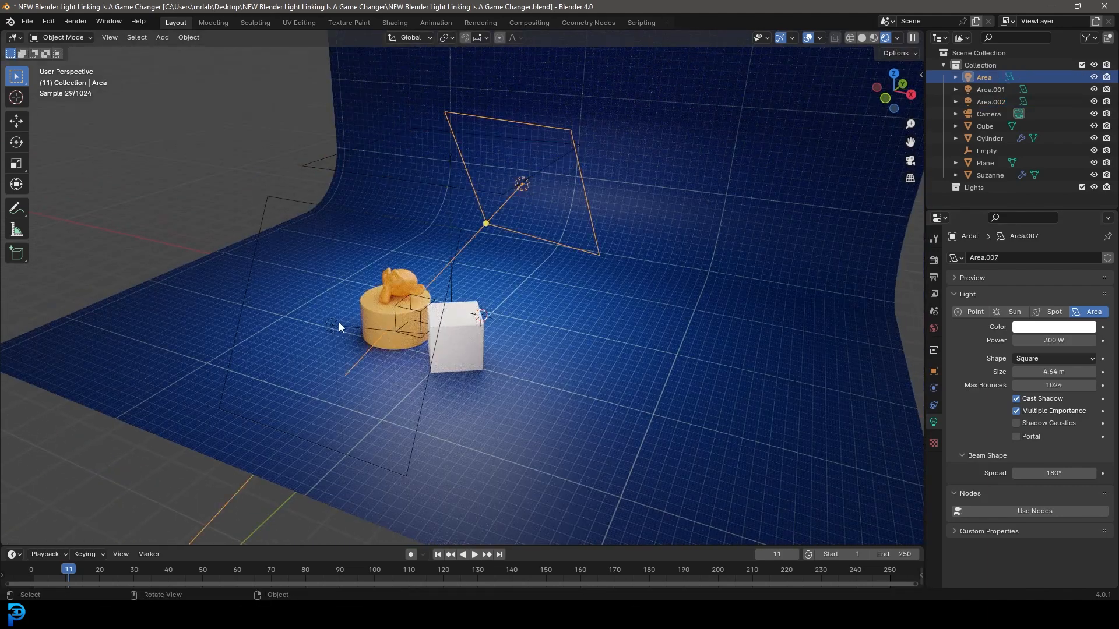
{"action": "left_click", "coordinate": [990, 89]}
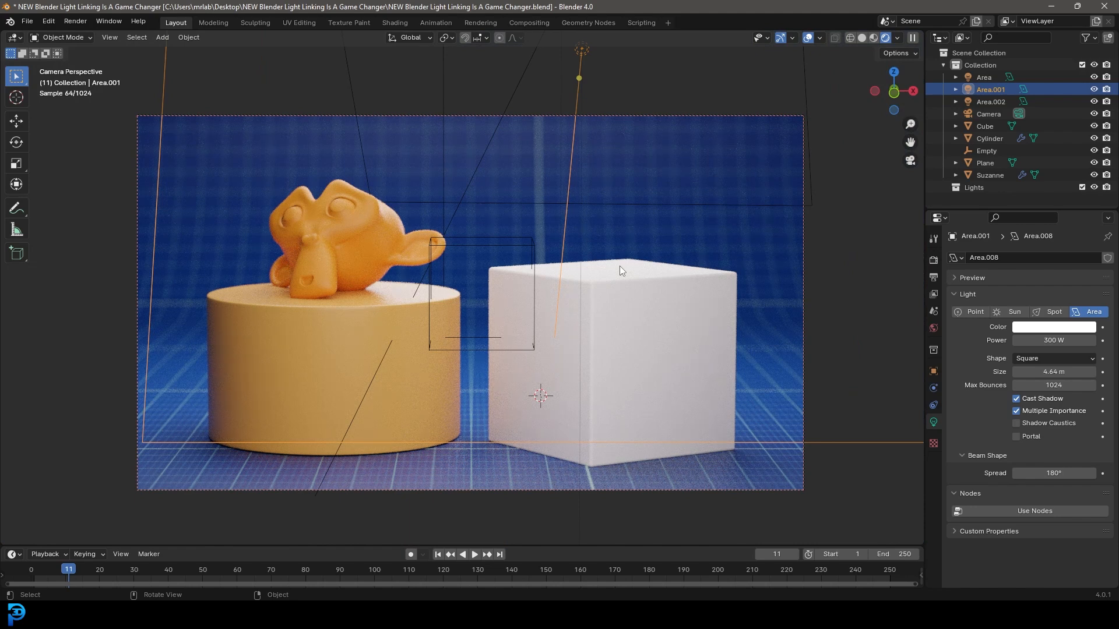
{"action": "mouse_move", "coordinate": [750, 361]}
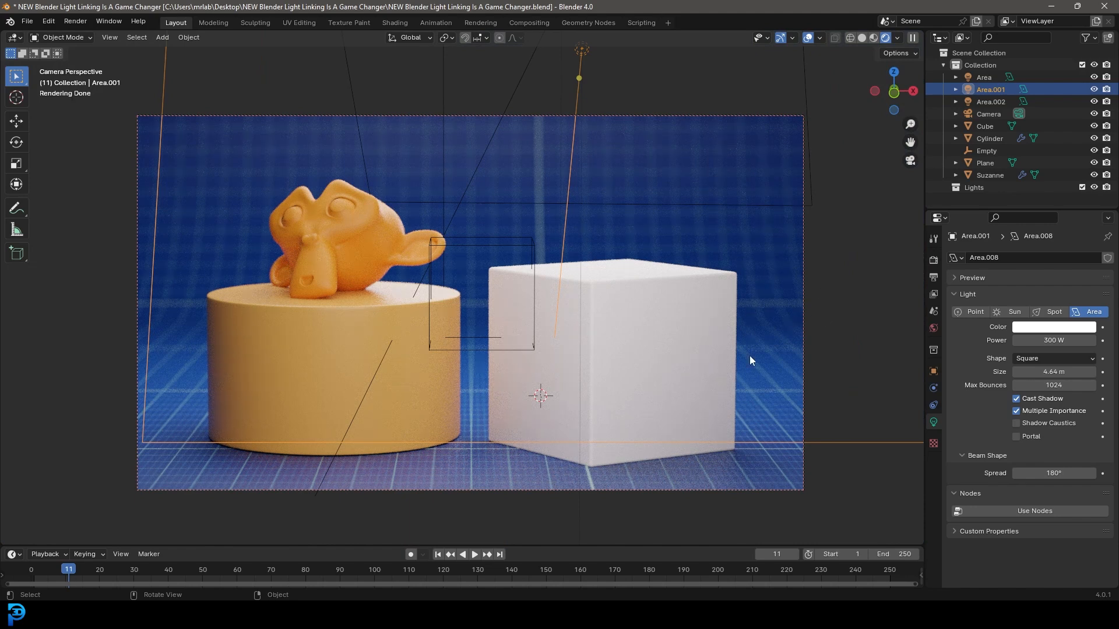
{"action": "mouse_move", "coordinate": [276, 237]}
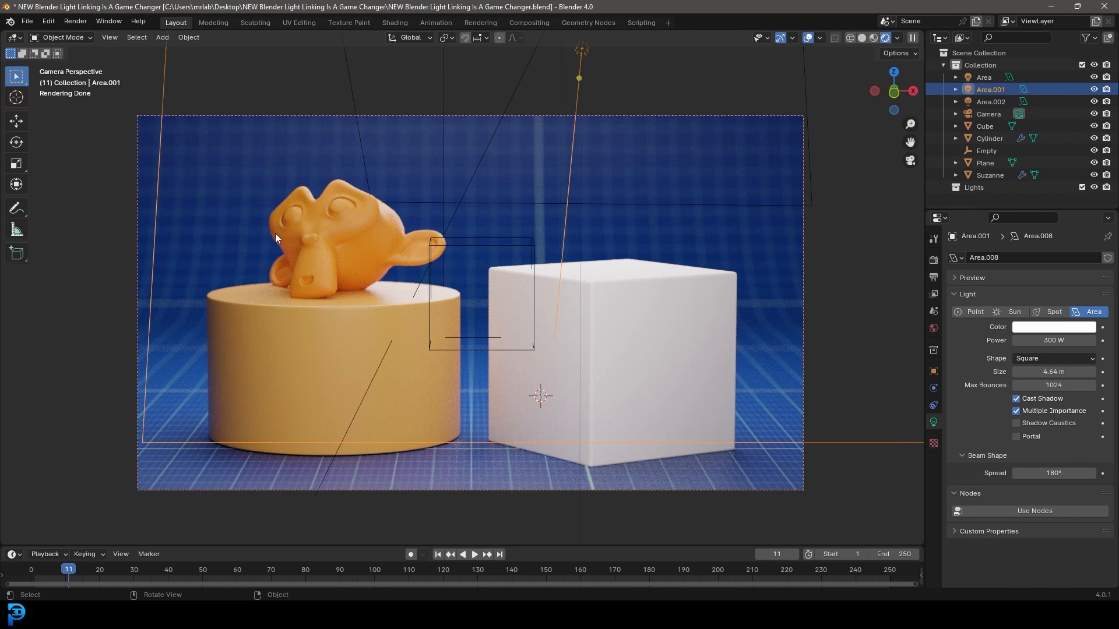
{"action": "mouse_move", "coordinate": [632, 354]}
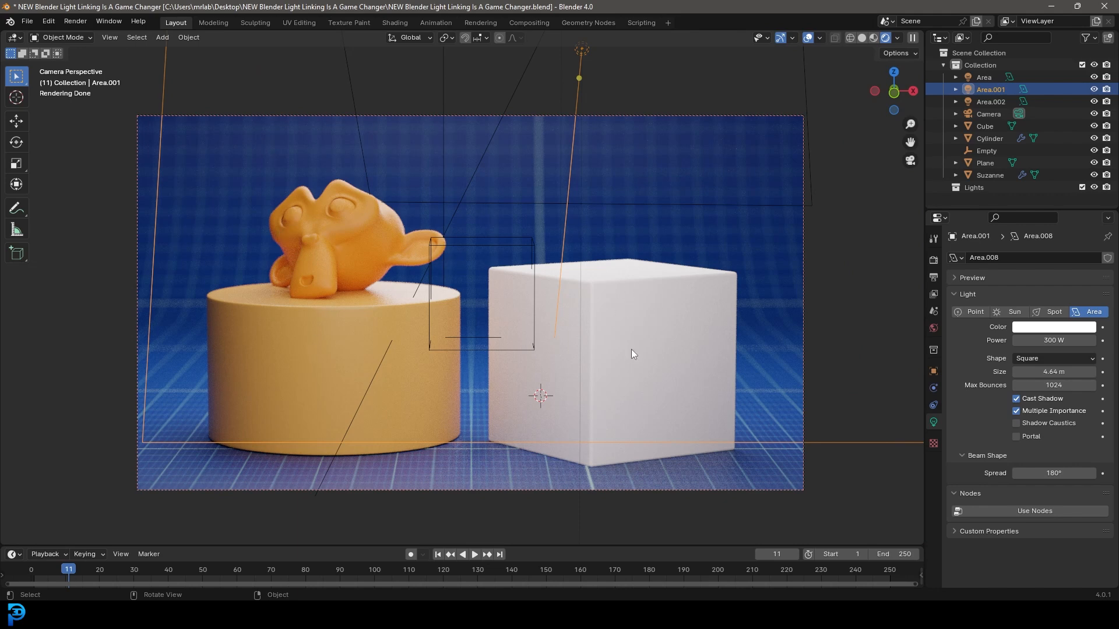